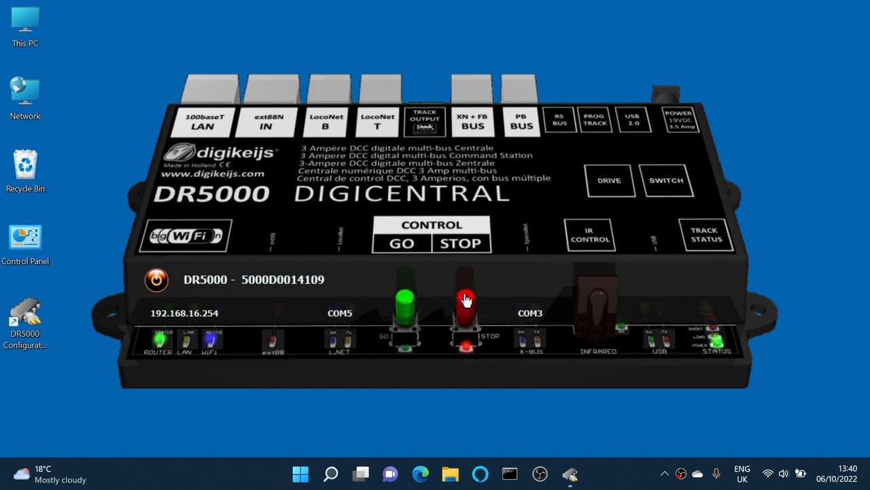
pyautogui.moveTo(439, 300)
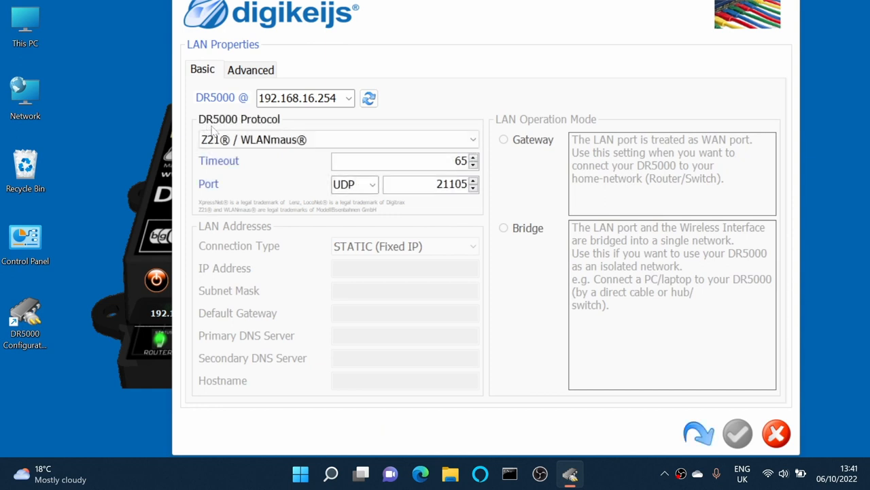
pyautogui.moveTo(372, 140)
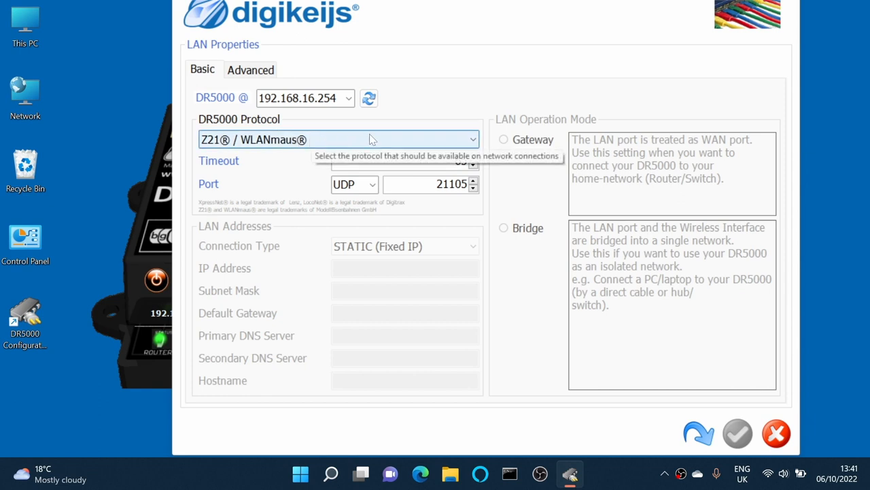
# Step: Select Z21® / WLANmaus® as the DR5000 network protocol
pyautogui.click(338, 139)
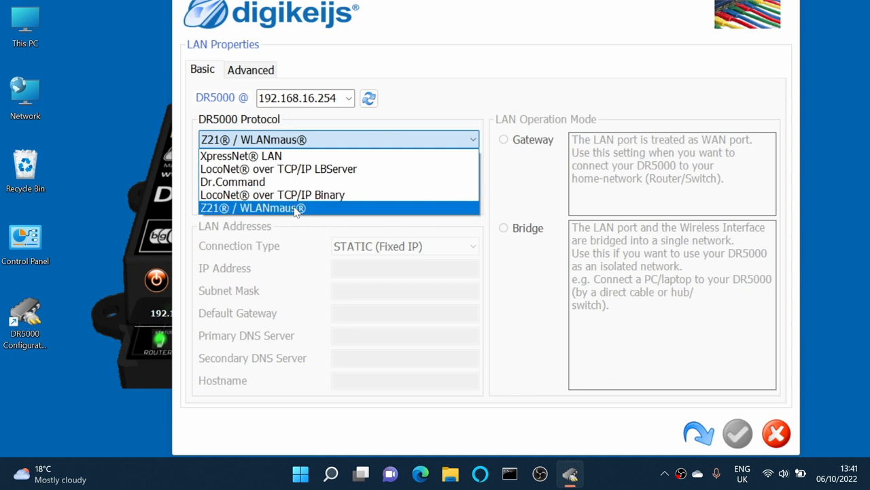
pyautogui.click(253, 207)
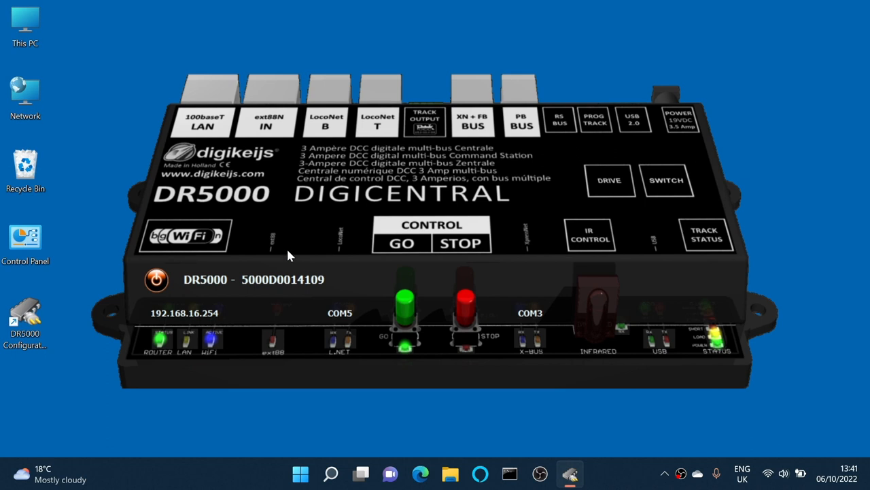
# Step: Open WiFi Properties via the WiFi logo on the DR5000 picture
pyautogui.click(187, 234)
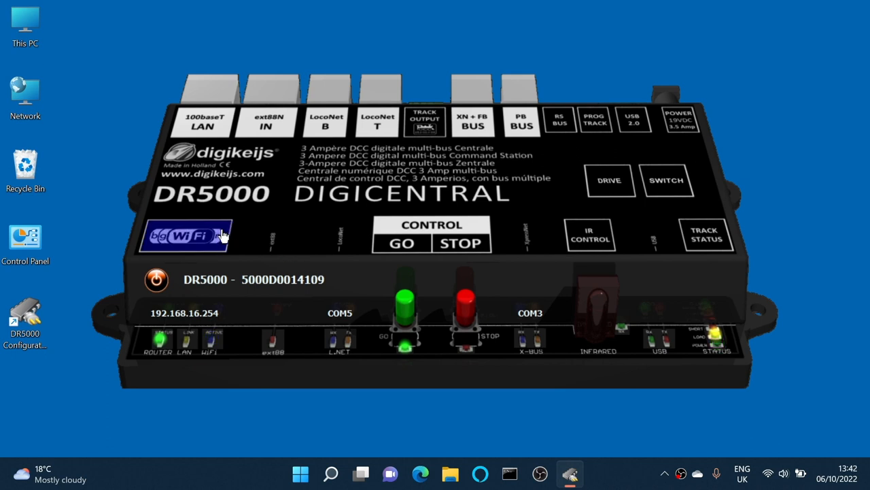
pyautogui.click(185, 236)
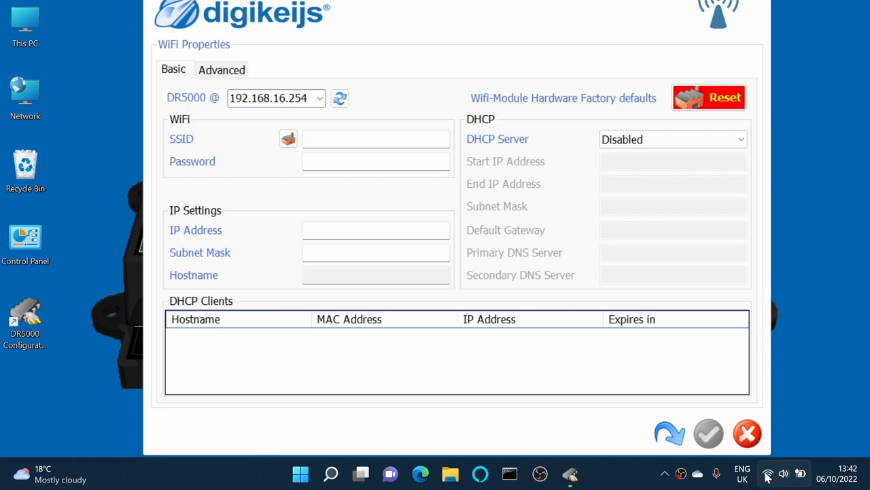
# Step: Join the PC to the DR5000-D0014109 WiFi network from Quick Settings
pyautogui.click(768, 474)
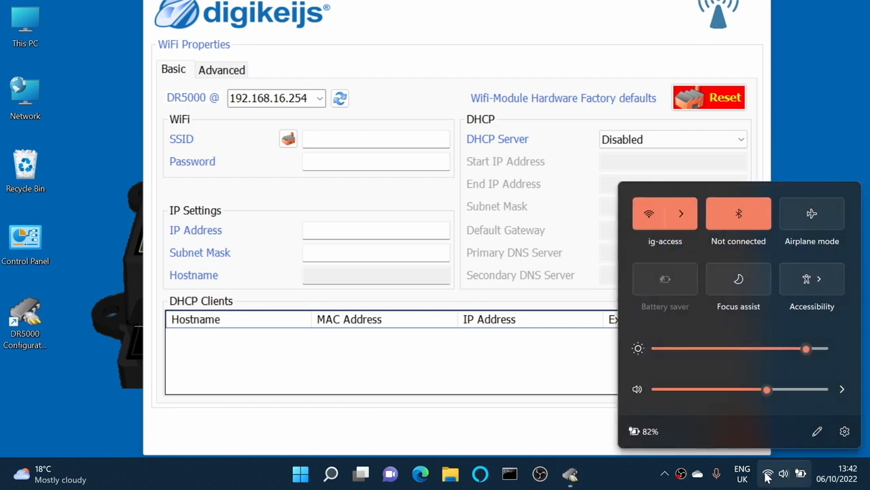
pyautogui.moveTo(714, 343)
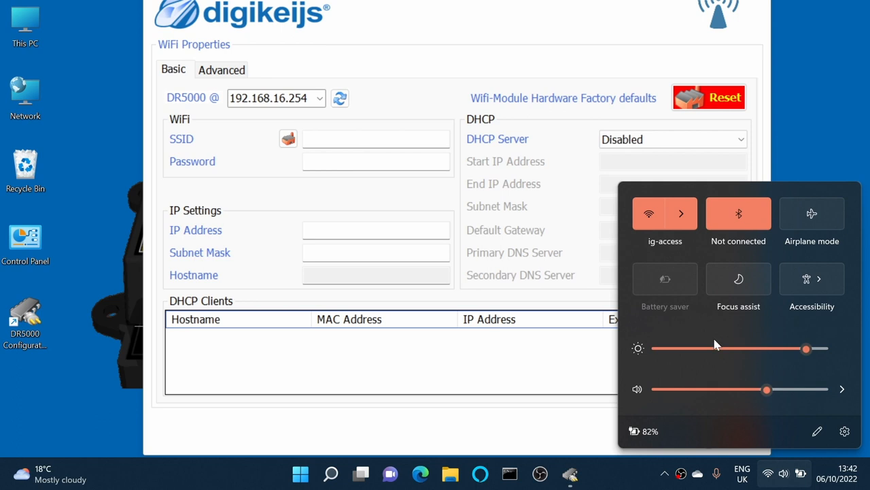
pyautogui.click(681, 213)
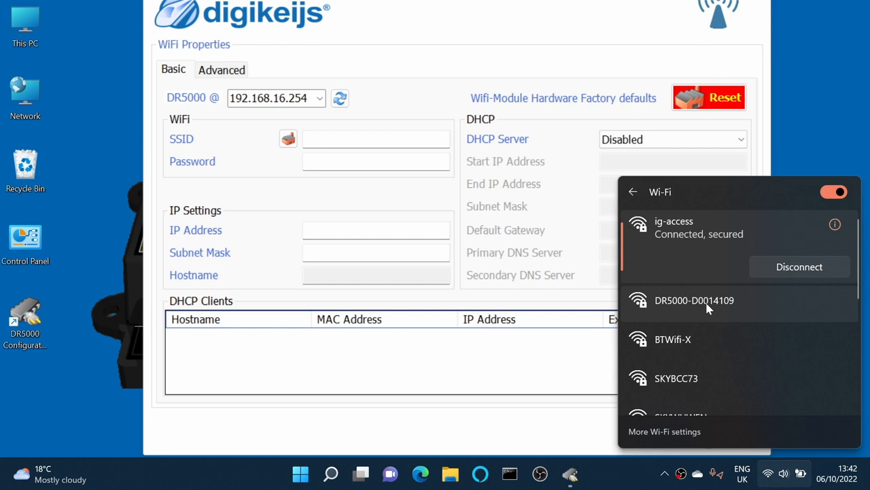
pyautogui.click(694, 300)
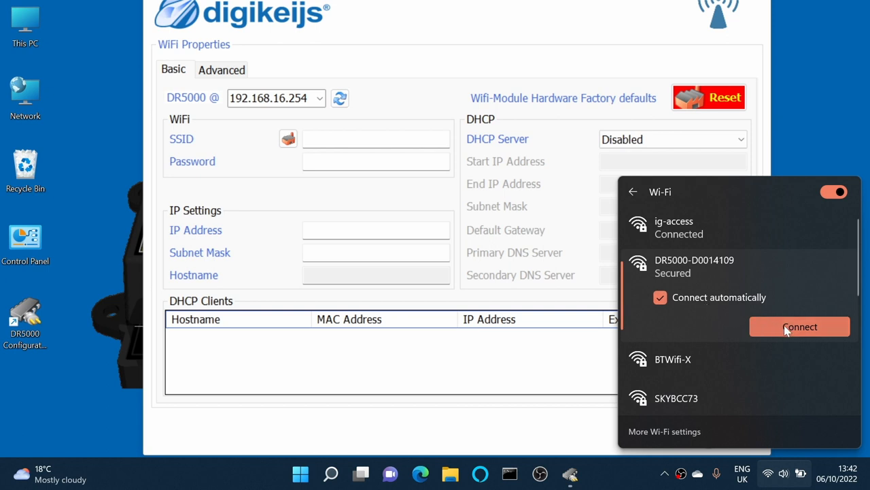
pyautogui.click(800, 326)
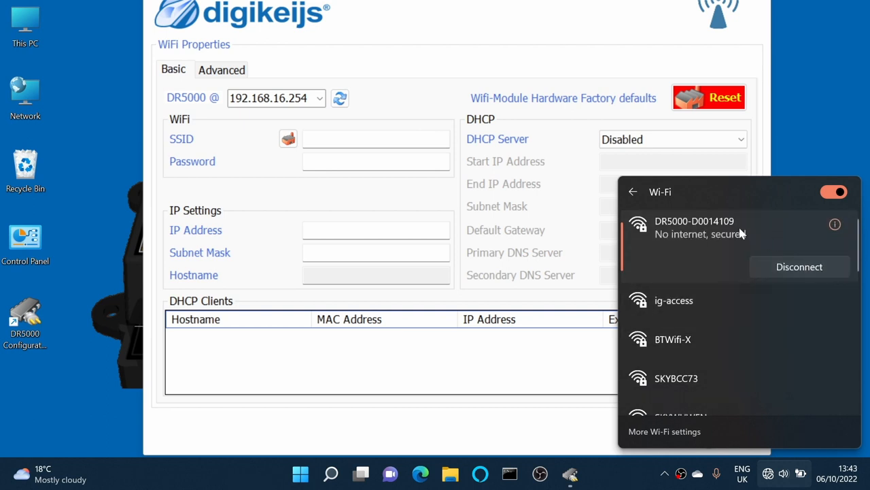
pyautogui.moveTo(791, 168)
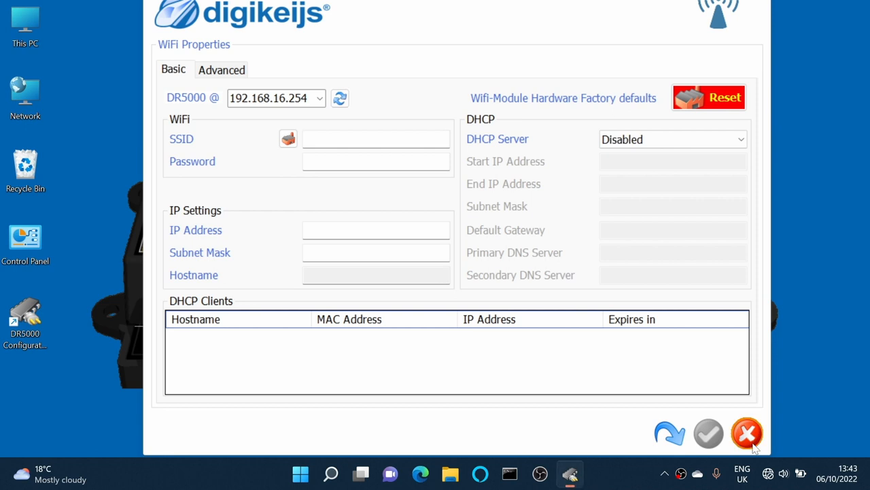
# Step: Close the blank WiFi Properties dialog so the device settings can load
pyautogui.click(746, 434)
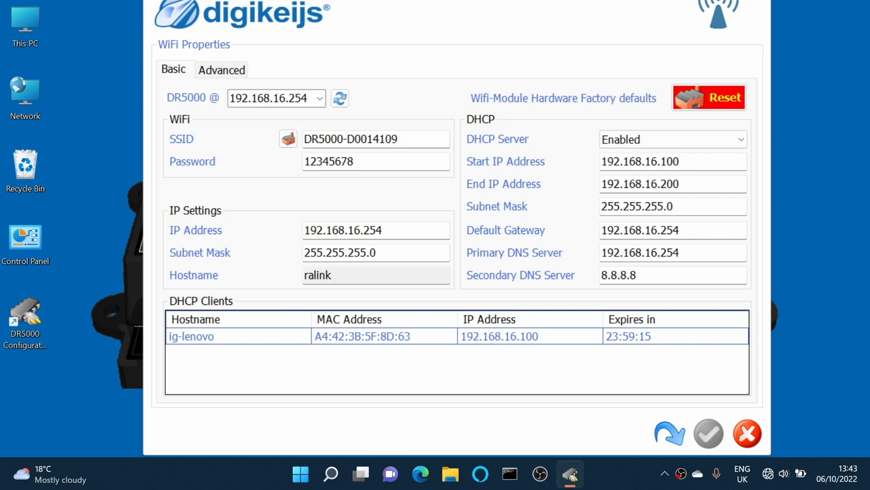
pyautogui.moveTo(284, 171)
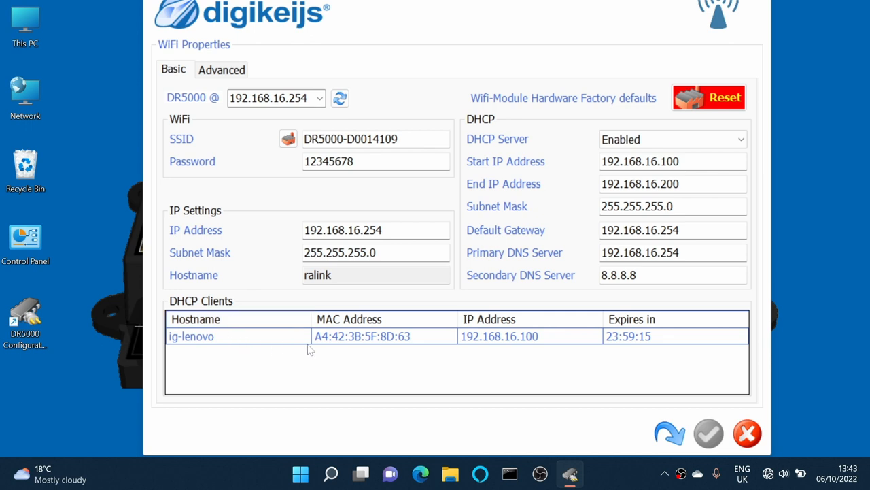
pyautogui.moveTo(271, 343)
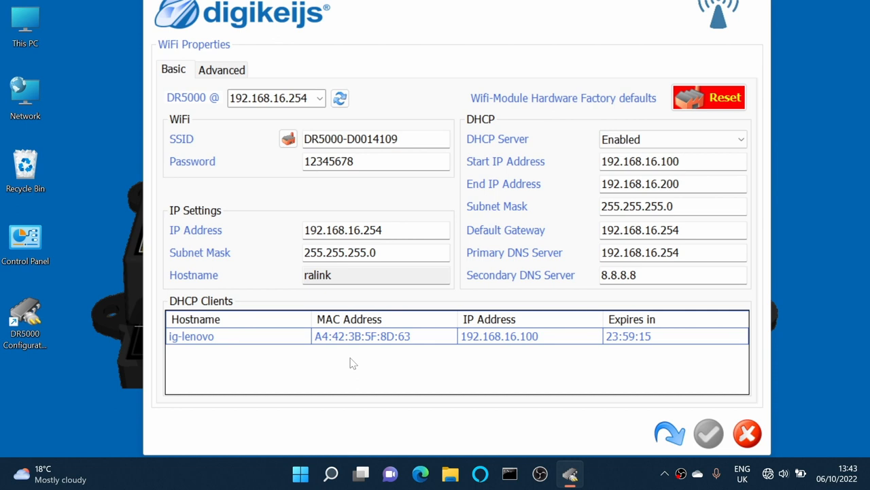
pyautogui.moveTo(518, 435)
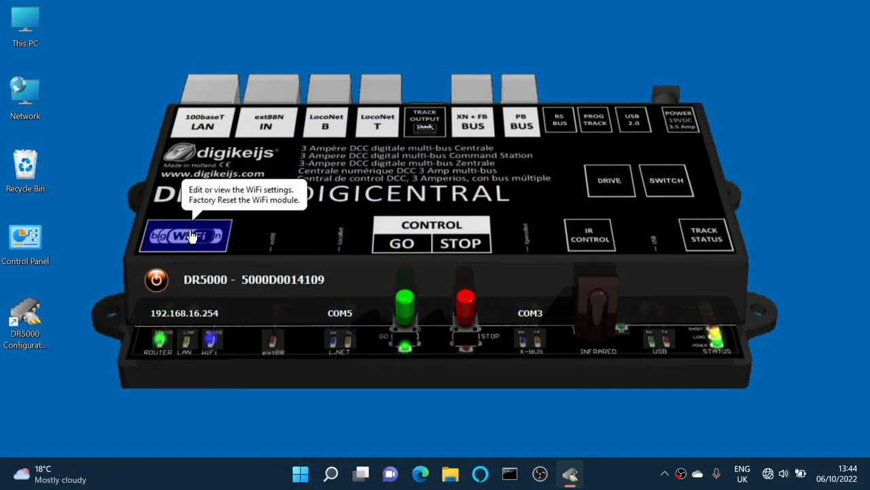
# Step: Reopen WiFi Properties to see WLANmaus_30195C listed as a DHCP client
pyautogui.click(191, 235)
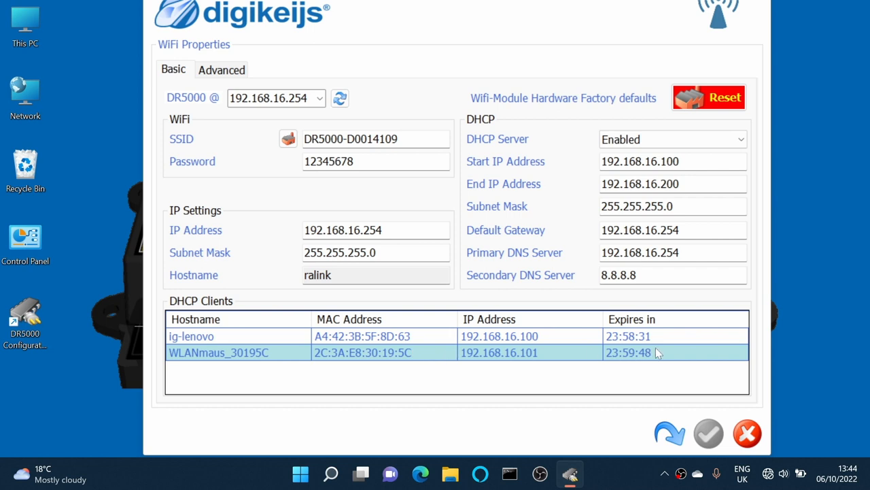
pyautogui.moveTo(266, 368)
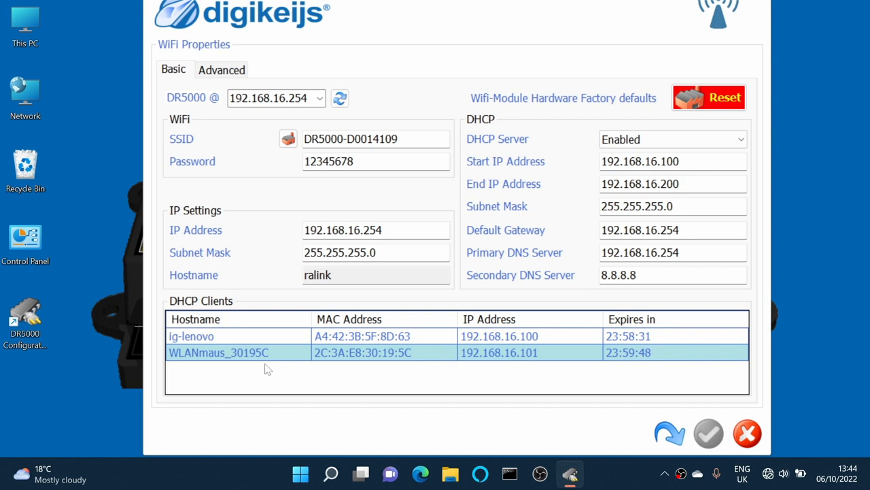
pyautogui.moveTo(434, 406)
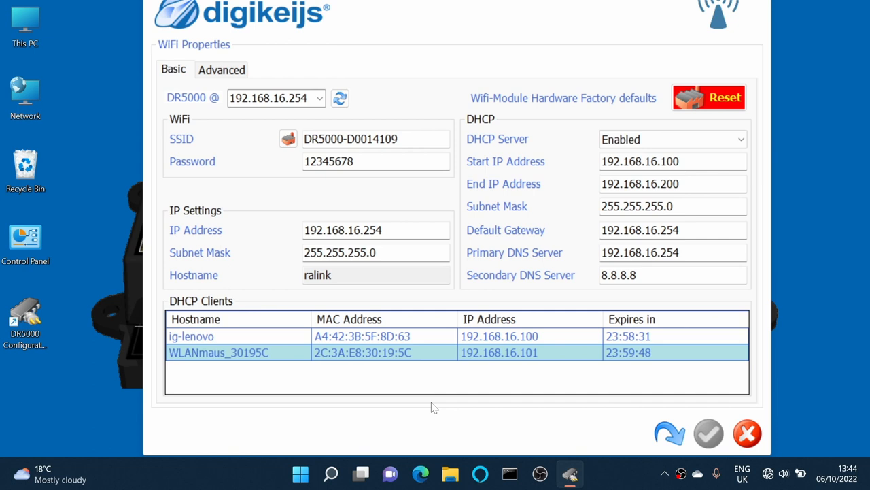